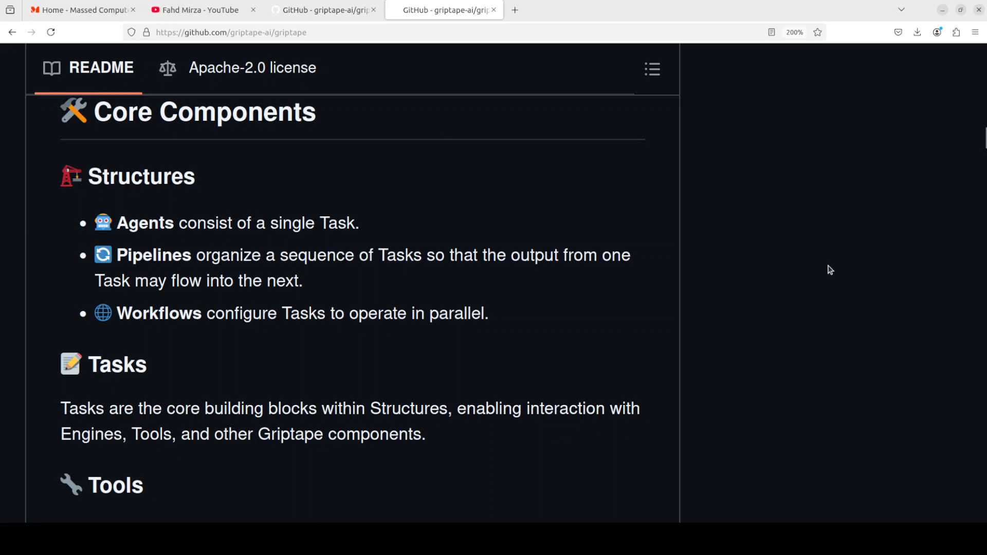
mouse_move(787, 275)
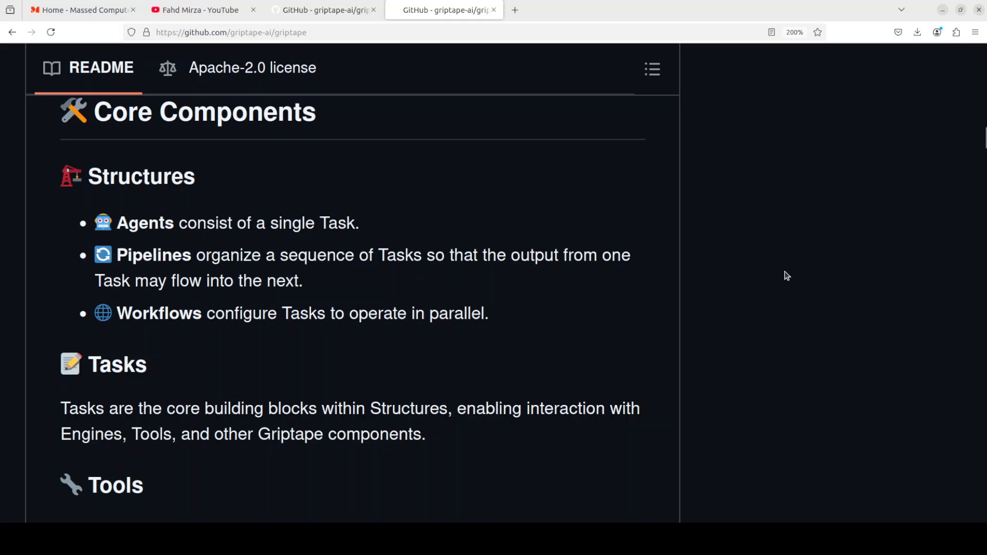
mouse_move(773, 282)
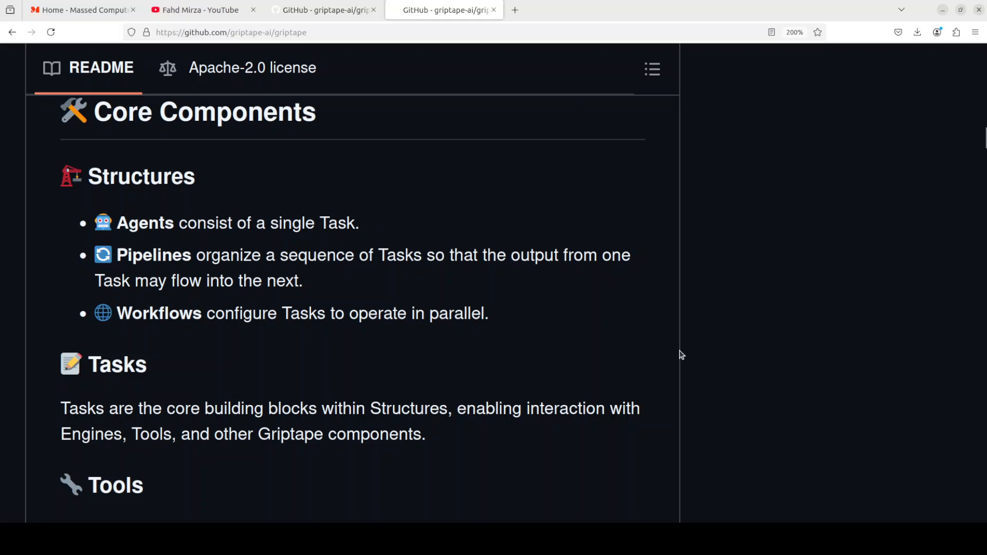
mouse_move(686, 340)
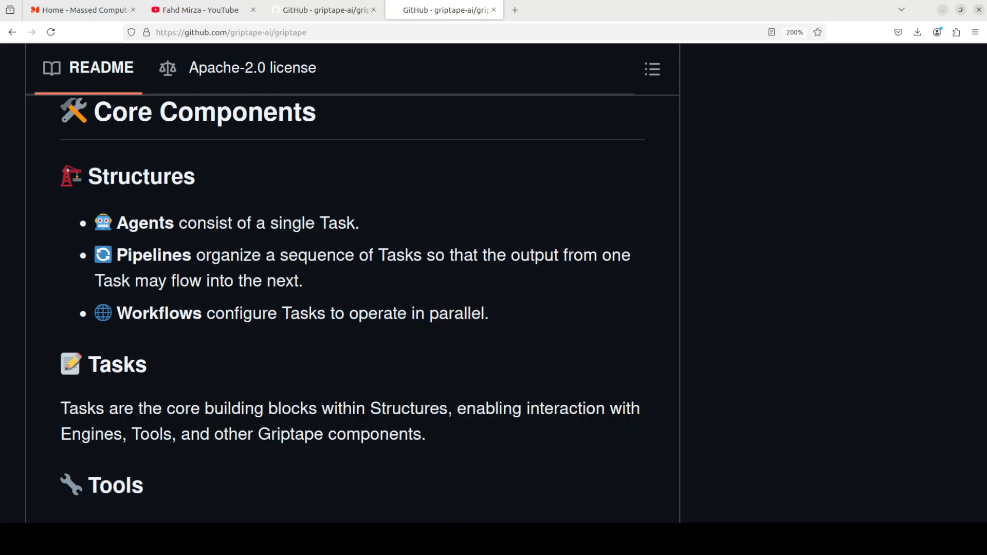
Step: Quit the Python session with exit(), run conda deactivate and clear the terminal
click(82, 9)
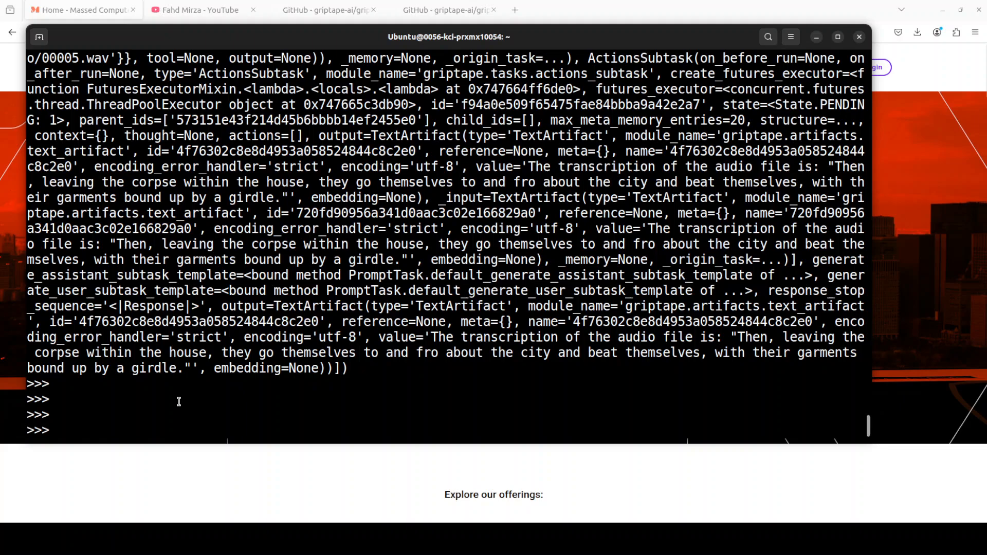
text(exit()
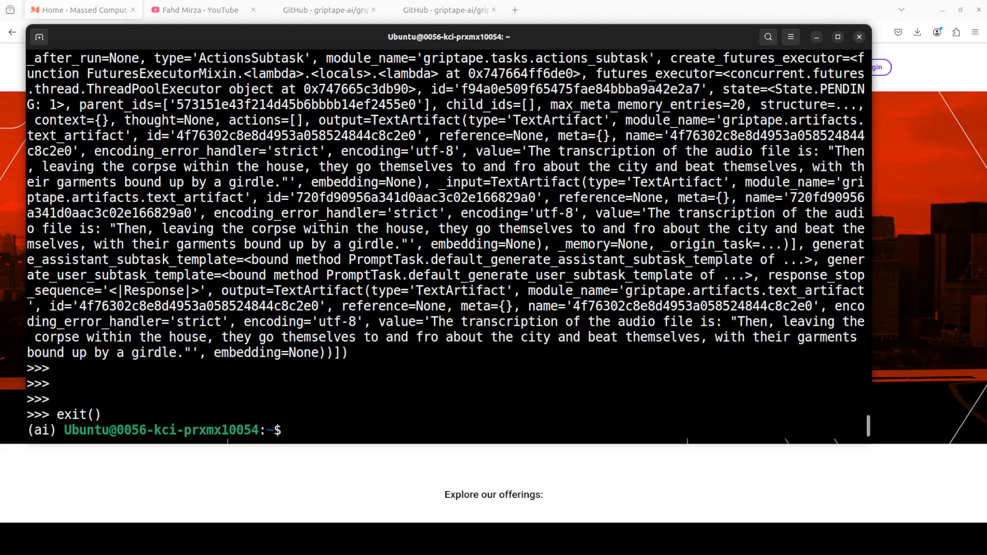
text(conda deactivate)
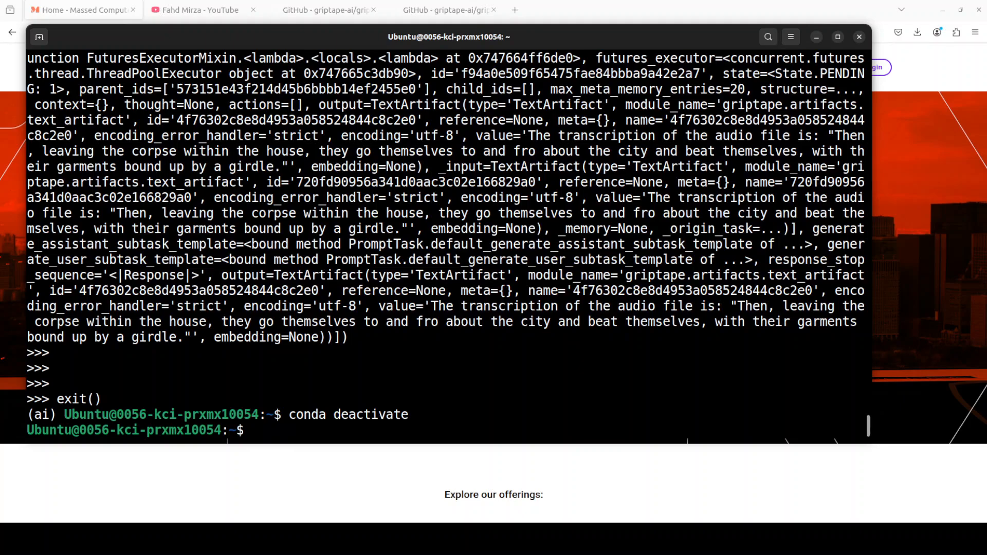
text(clear)
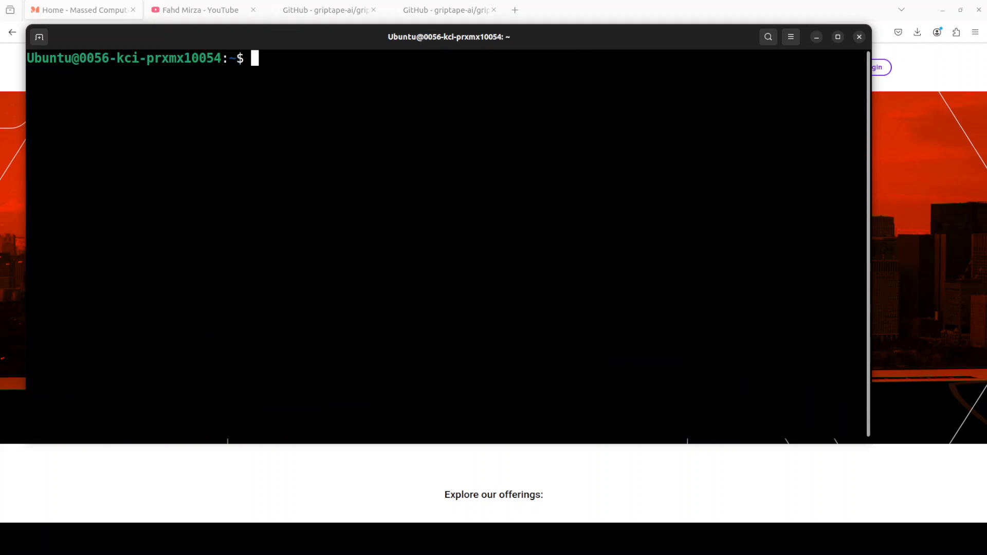
Step: Paste the conda create command for the ai environment, then cancel it with Ctrl+C
text(conda)
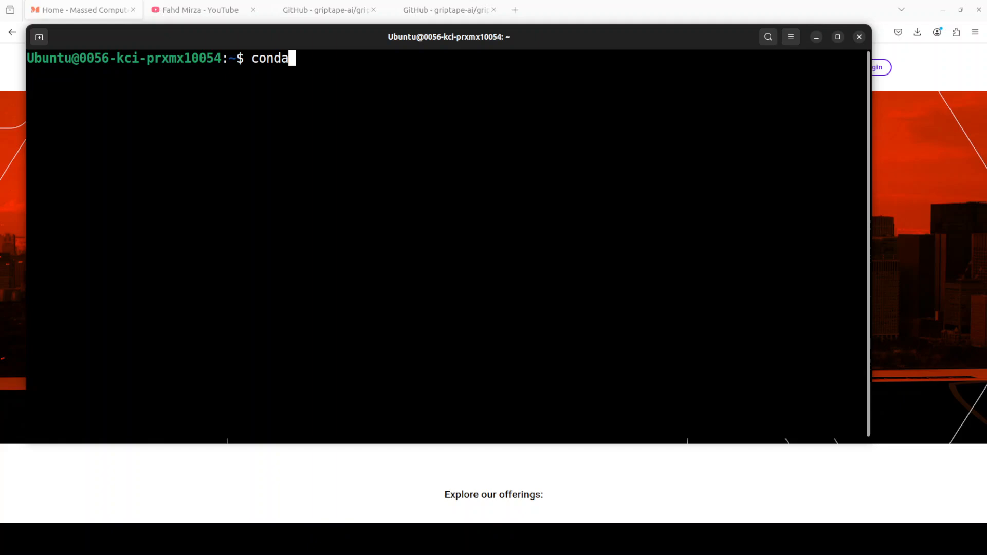
right_click(321, 160)
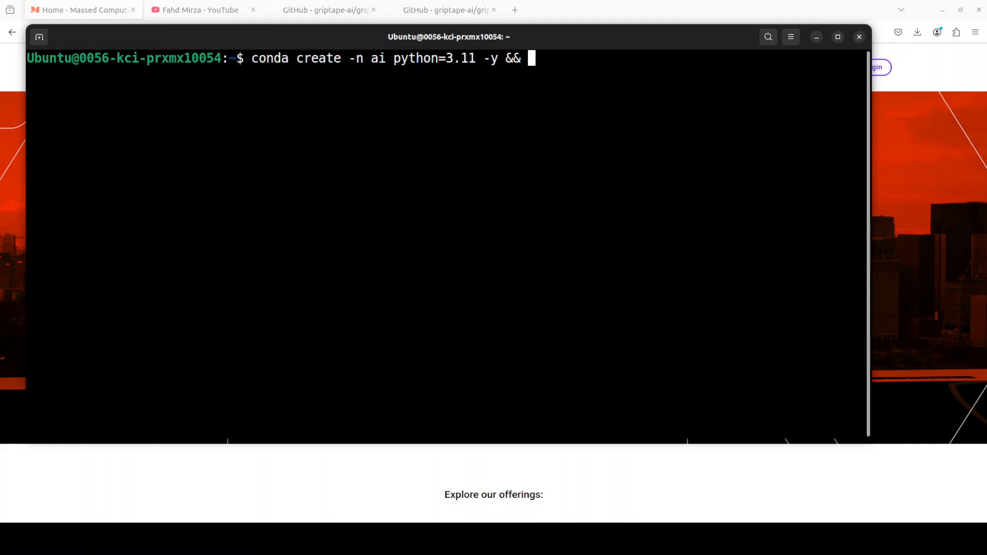
key(ctrl+c)
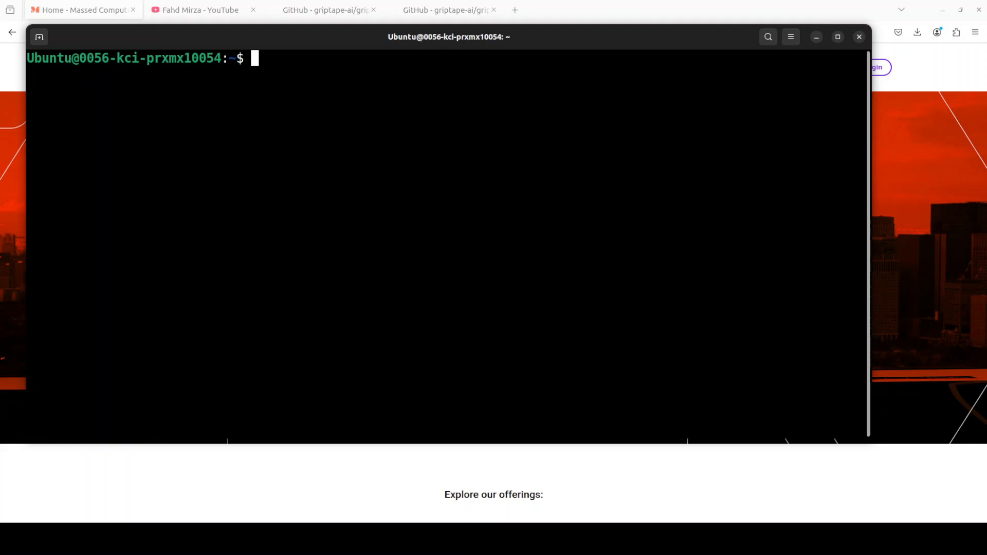
text(conda activate ai)
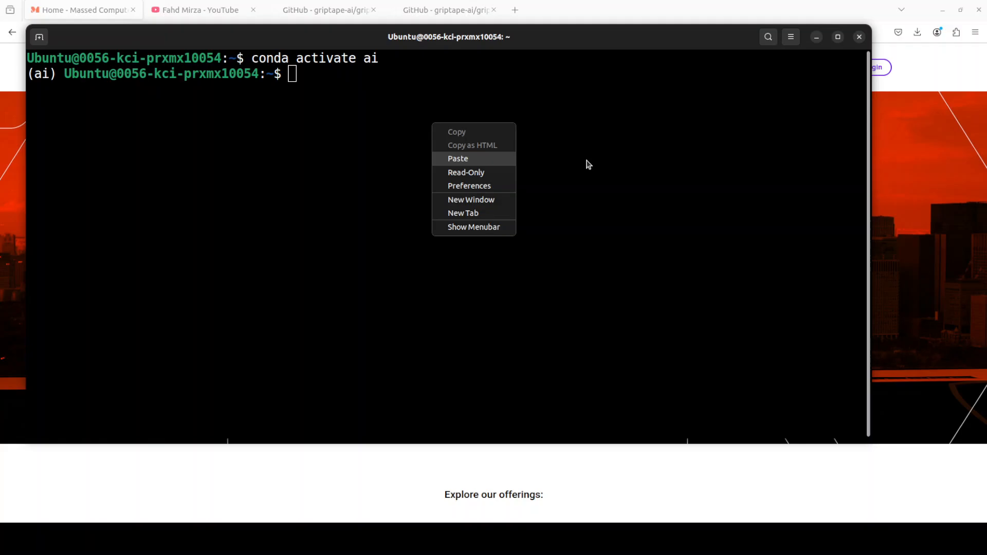
Step: Activate the ai environment, export OPENAI_API_KEY, cd into ~/mycode/griprag and touch app.py
click(458, 158)
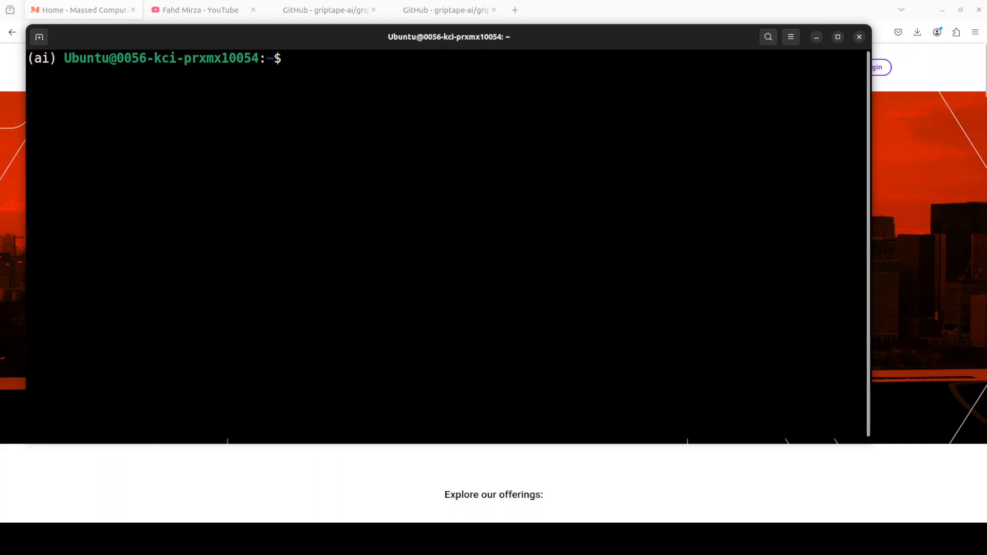
text(export OPENAI_API_KEY=")
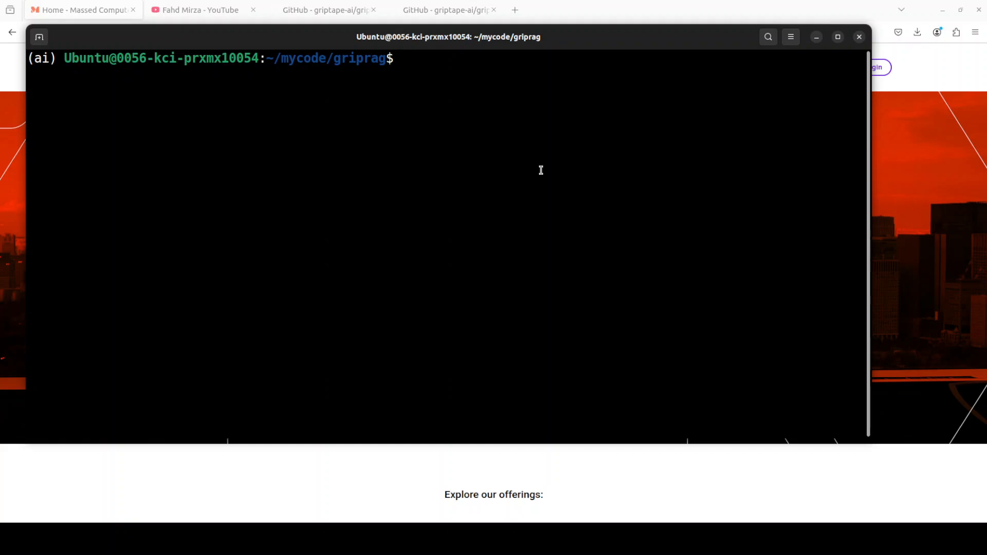
text(t)
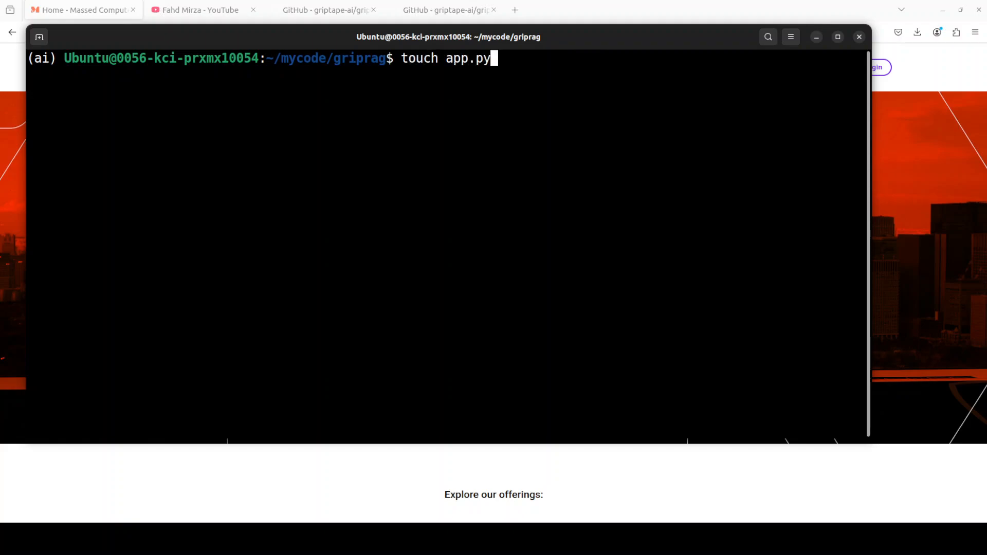
text(c)
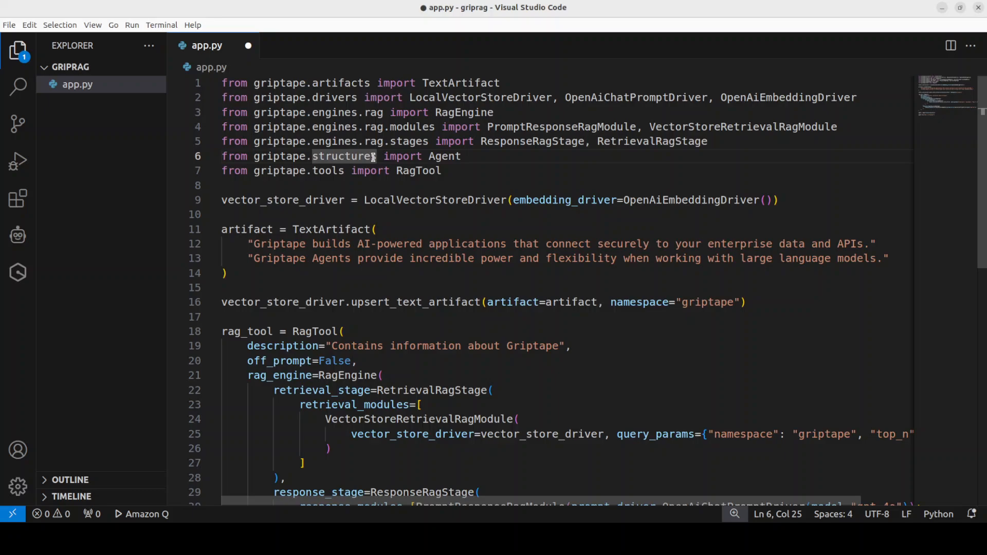
Step: Save app.py with Ctrl+S and highlight its Griptape import statements for review
key(ctrl+s)
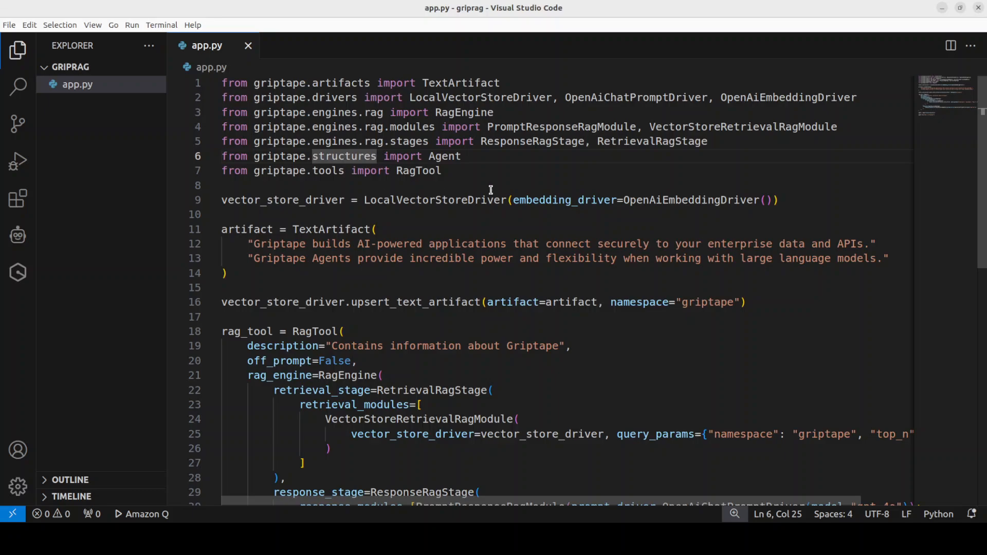
mouse_move(566, 225)
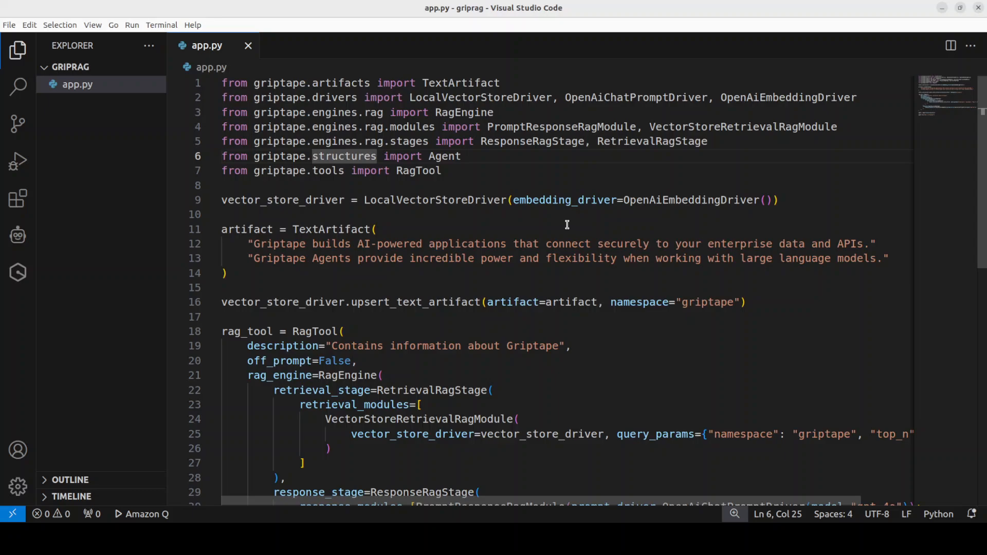
mouse_move(490, 218)
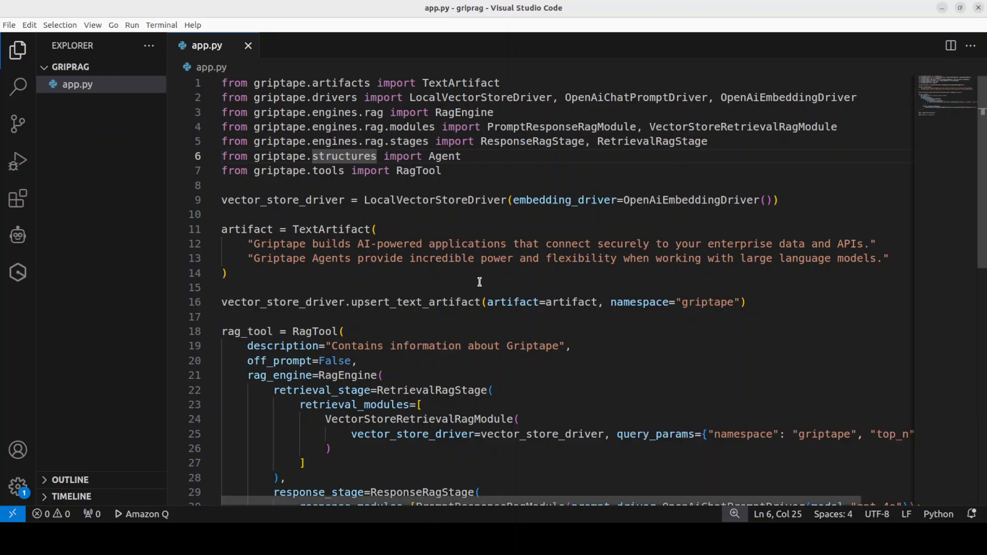
mouse_move(611, 330)
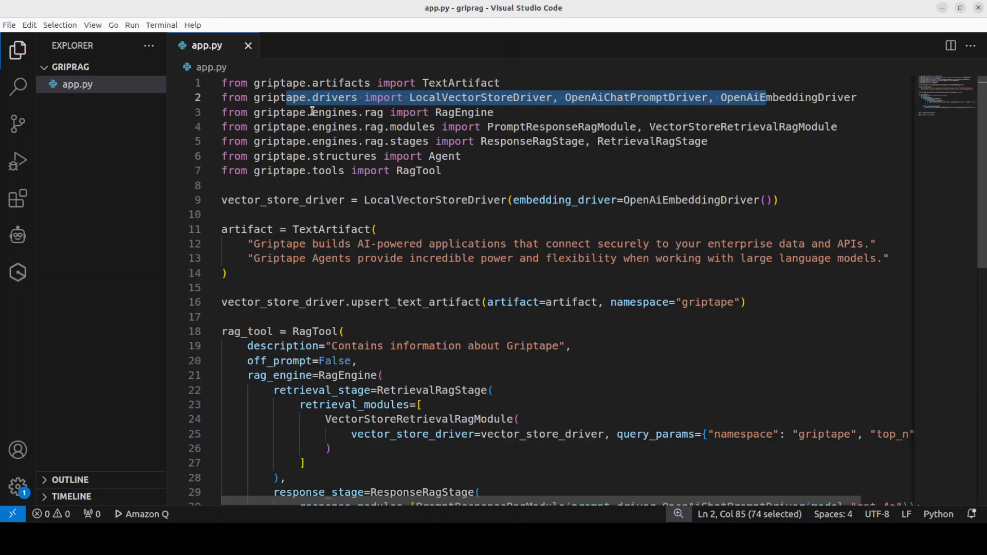
click(402, 112)
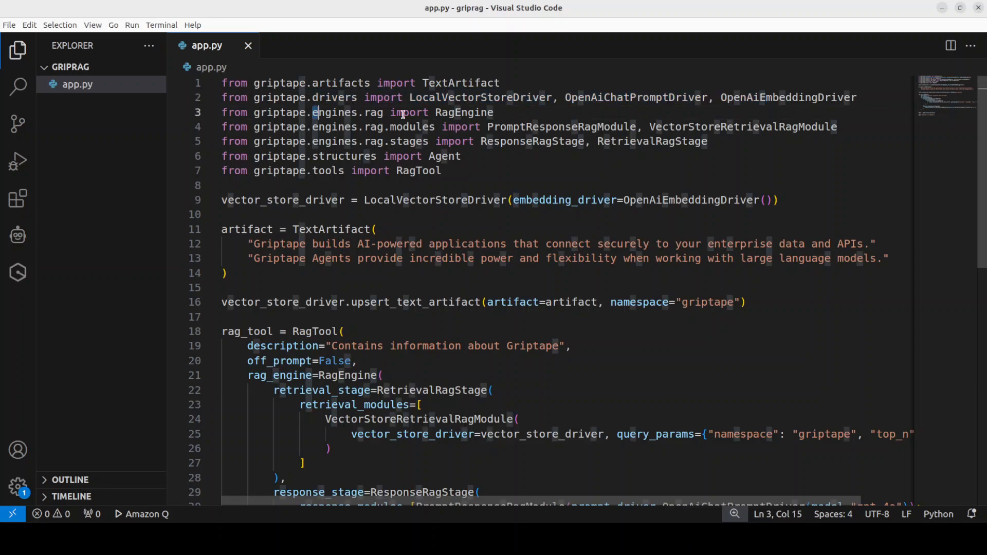
drag(312, 112, 495, 112)
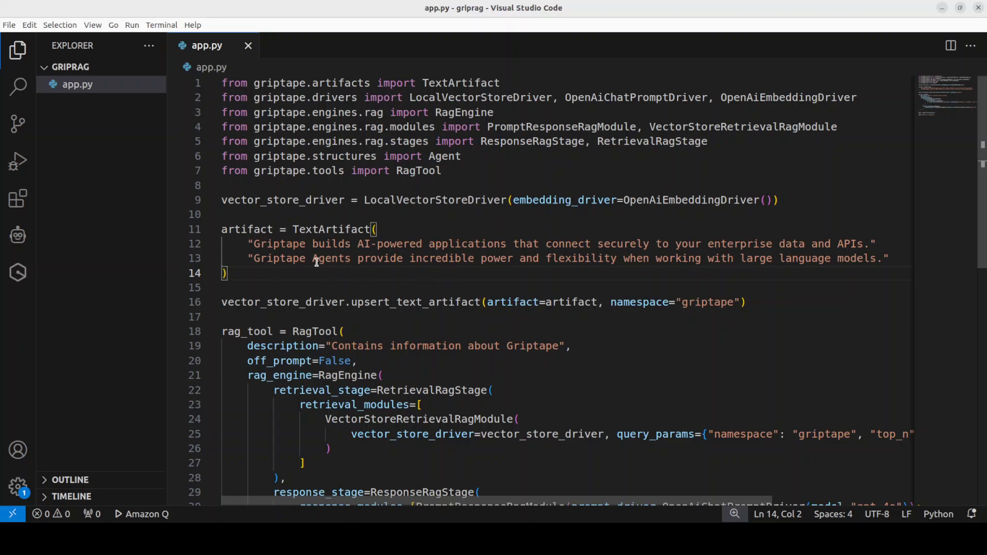
double_click(276, 258)
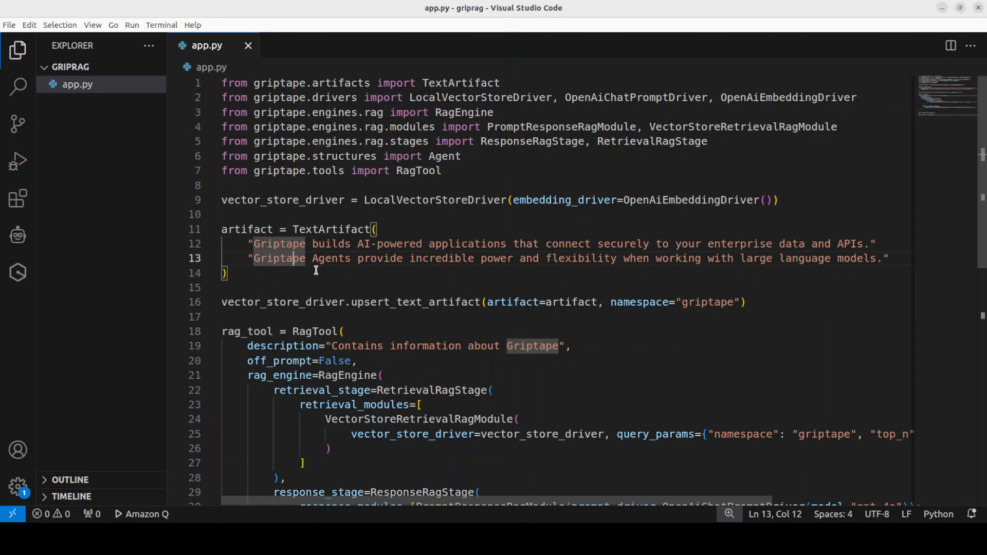
mouse_move(402, 269)
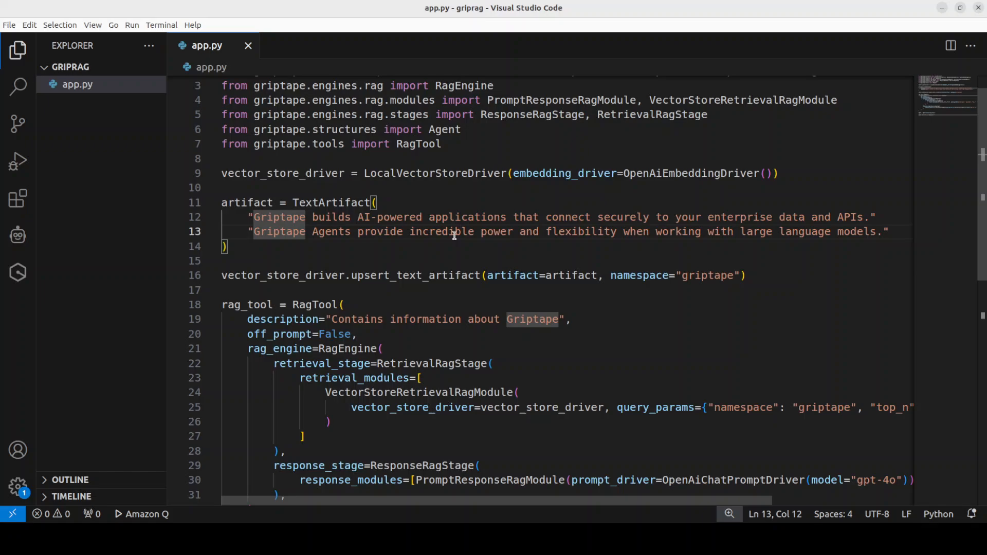
scroll(down, 3)
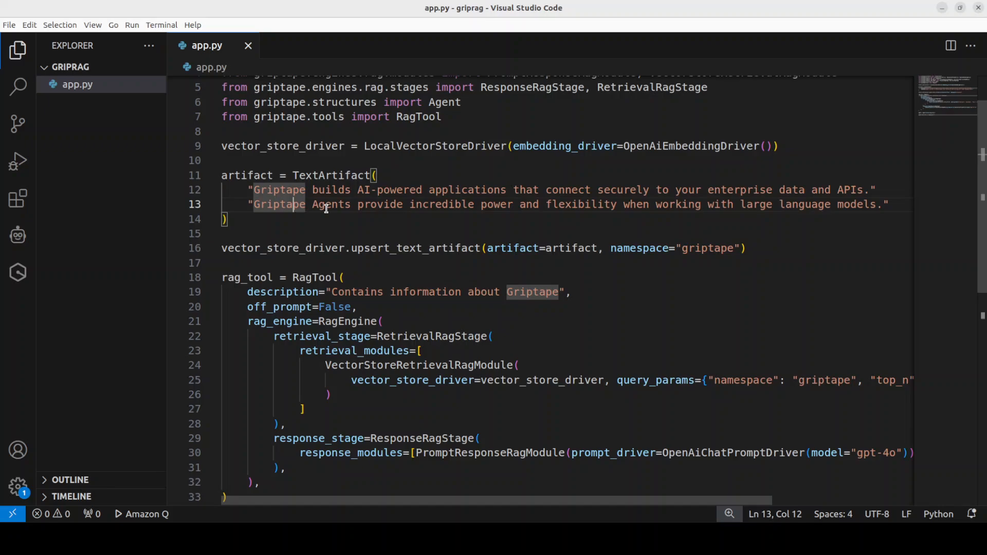
mouse_move(518, 226)
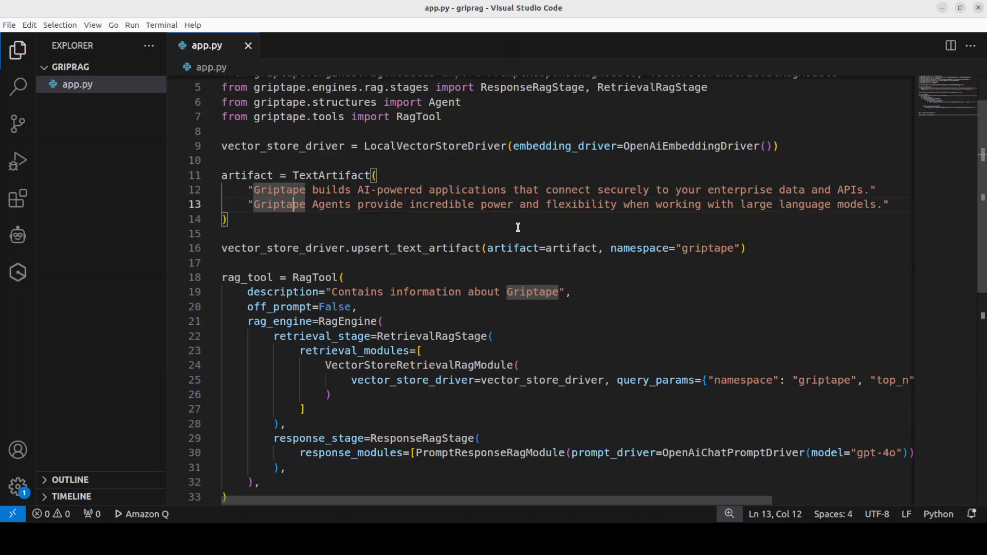
mouse_move(539, 255)
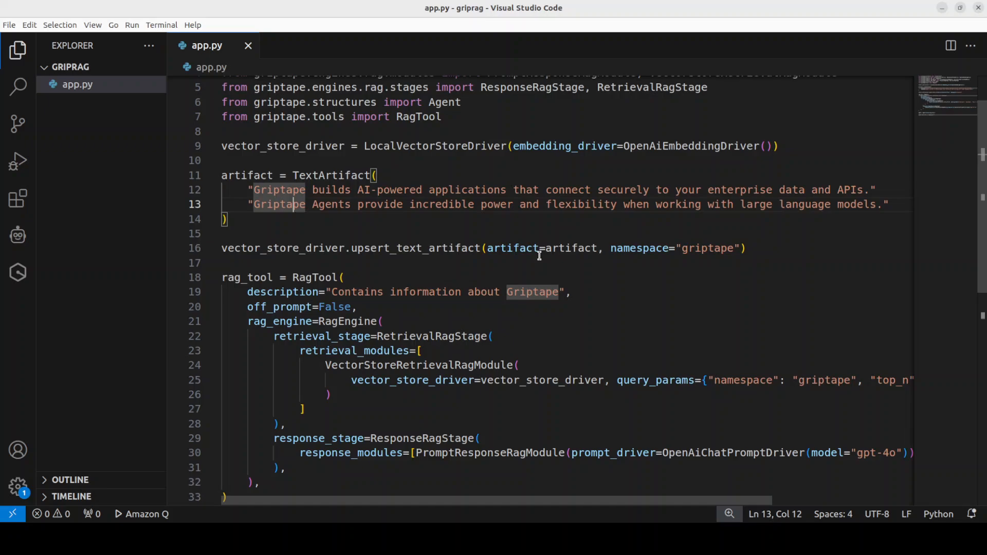
scroll(down, 3)
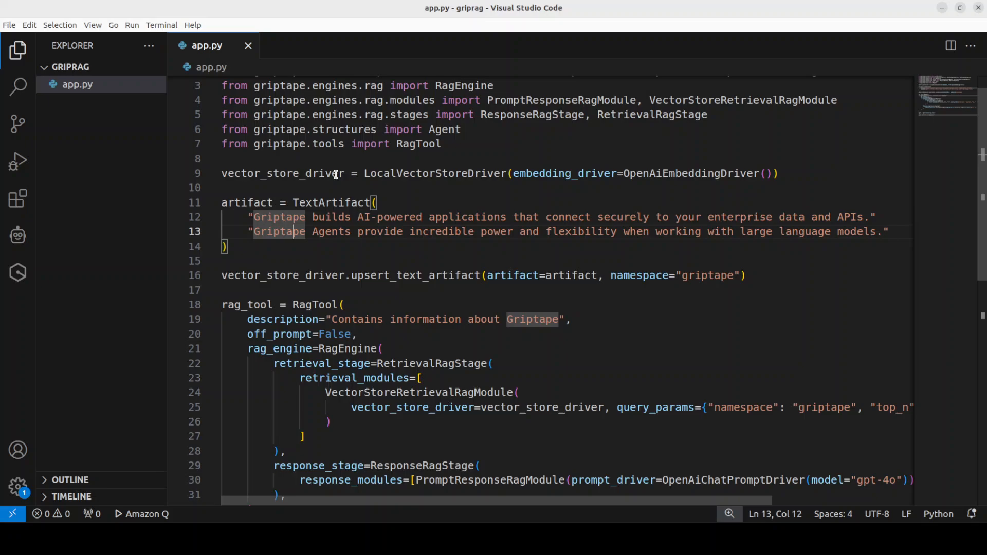
scroll(down, 3)
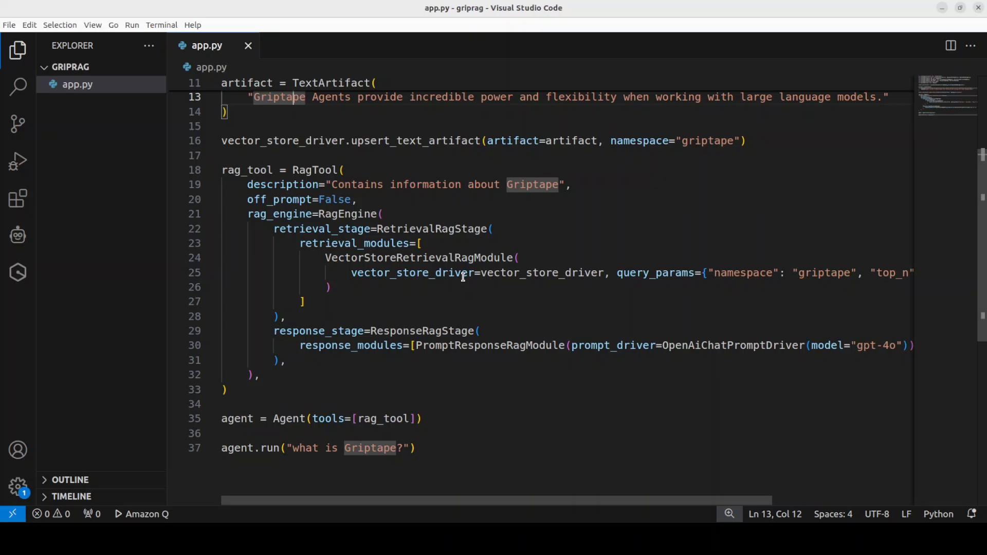
mouse_move(459, 285)
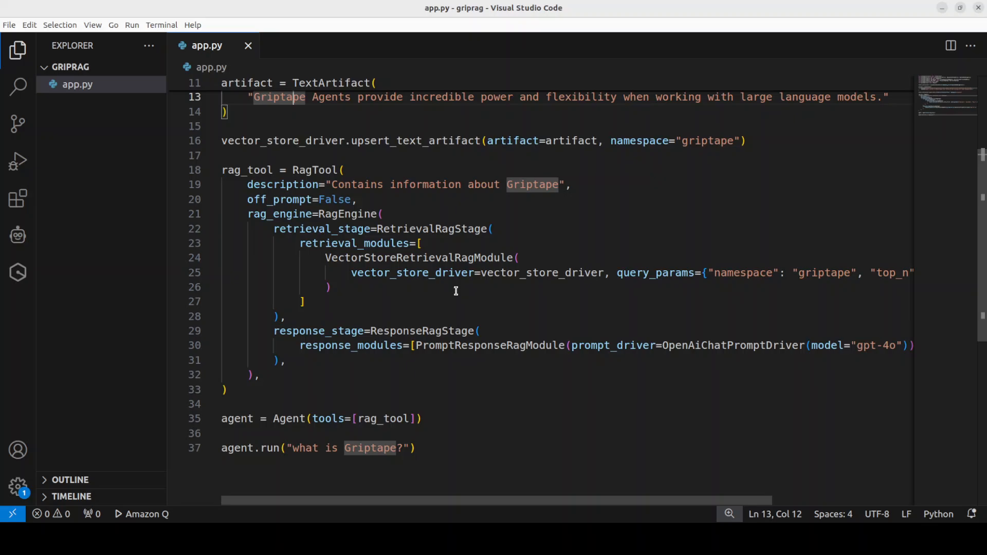
scroll(down, 3)
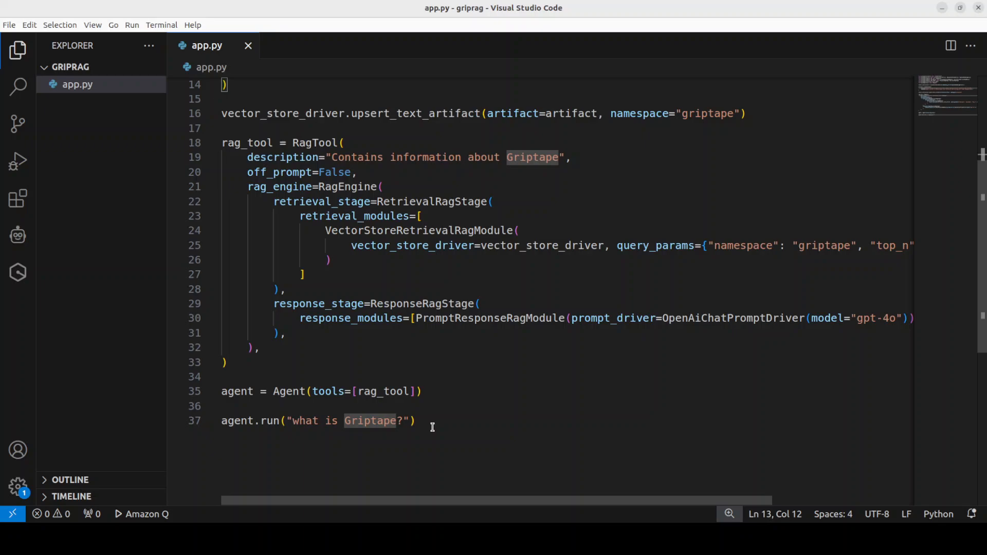
drag(234, 421, 415, 421)
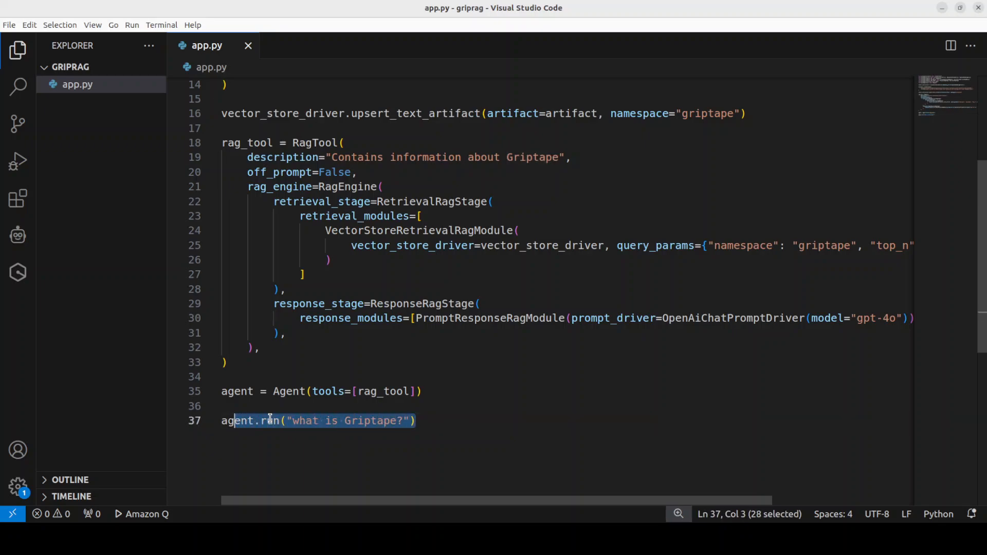
click(438, 421)
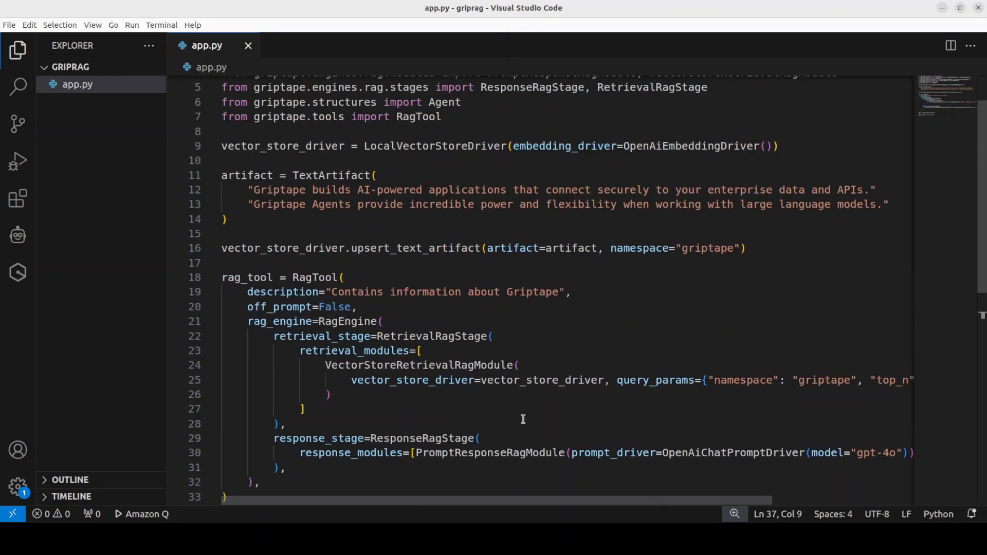
mouse_move(380, 413)
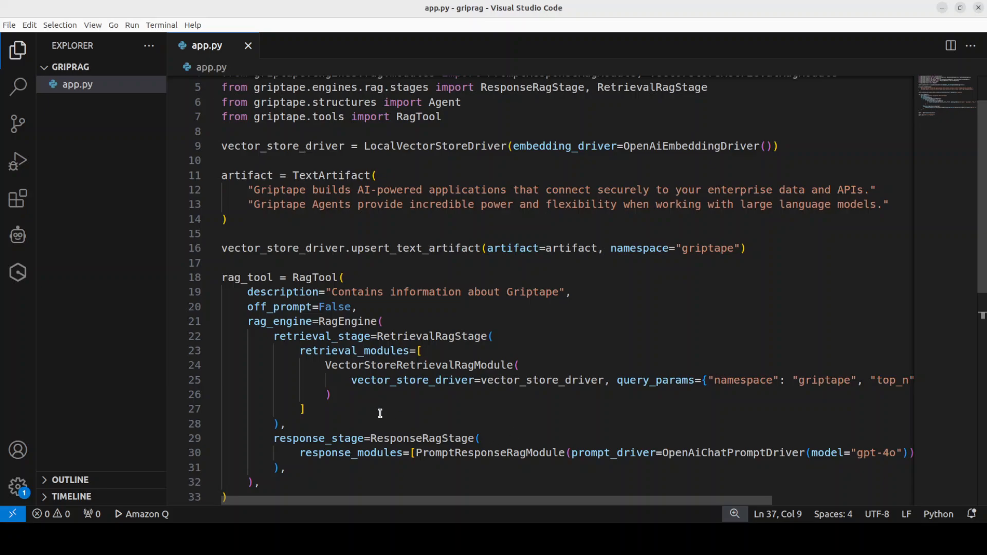
mouse_move(445, 339)
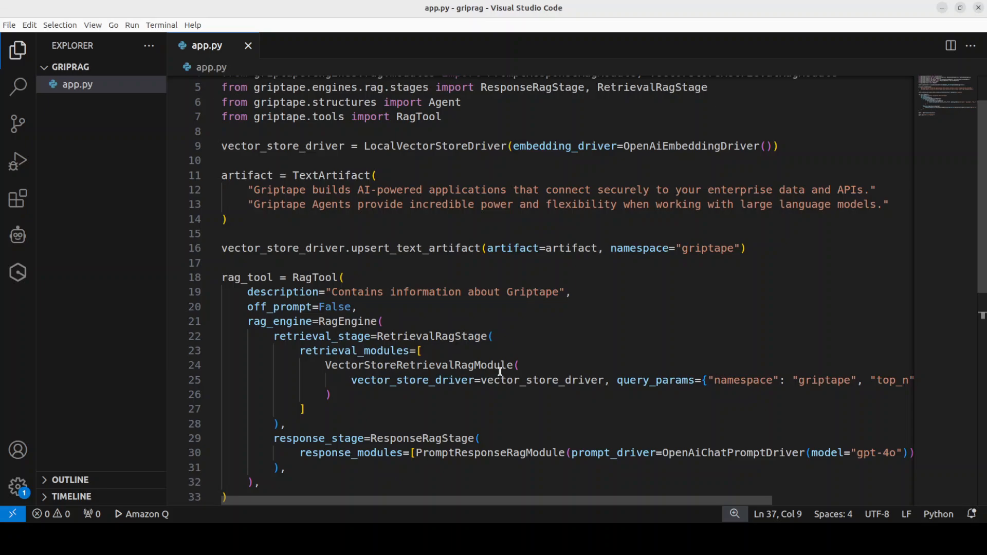
mouse_move(588, 372)
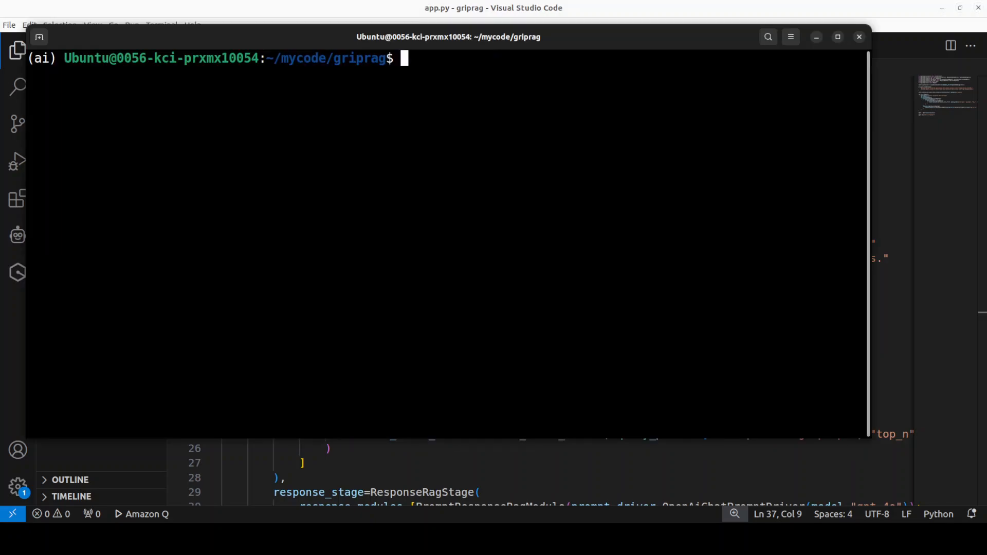
Step: Run python3 app.py to get the agent's answer, then minimize the terminal window
text(python3)
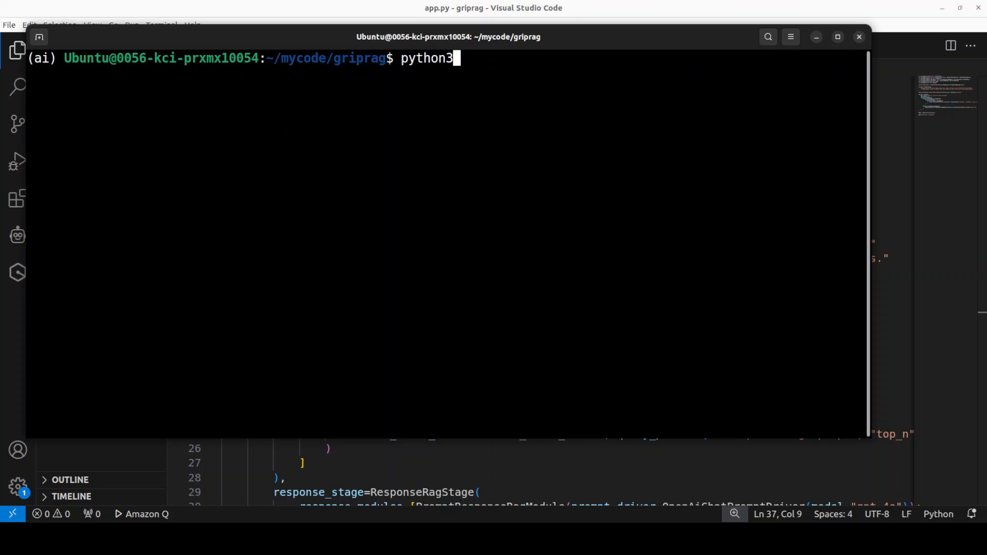
text(app.py)
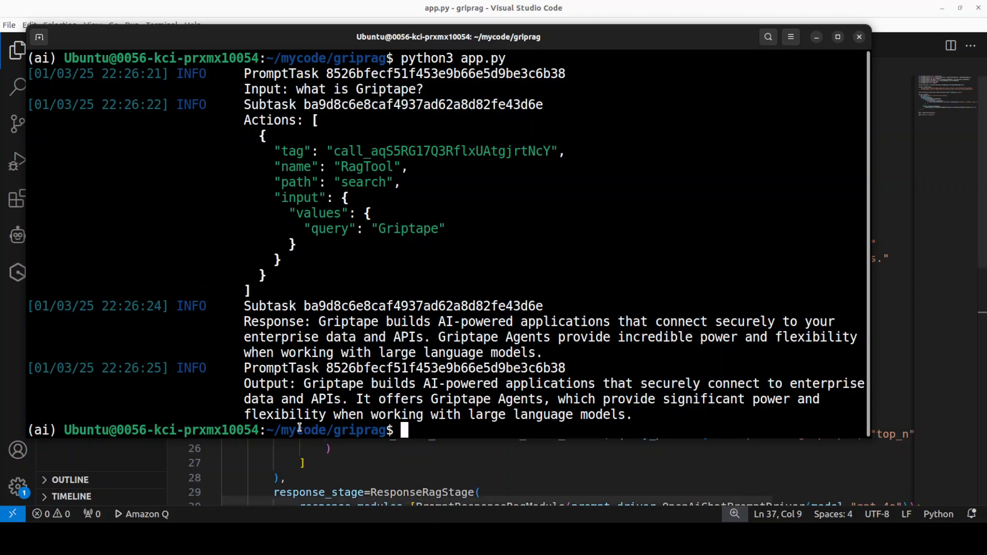
mouse_move(679, 414)
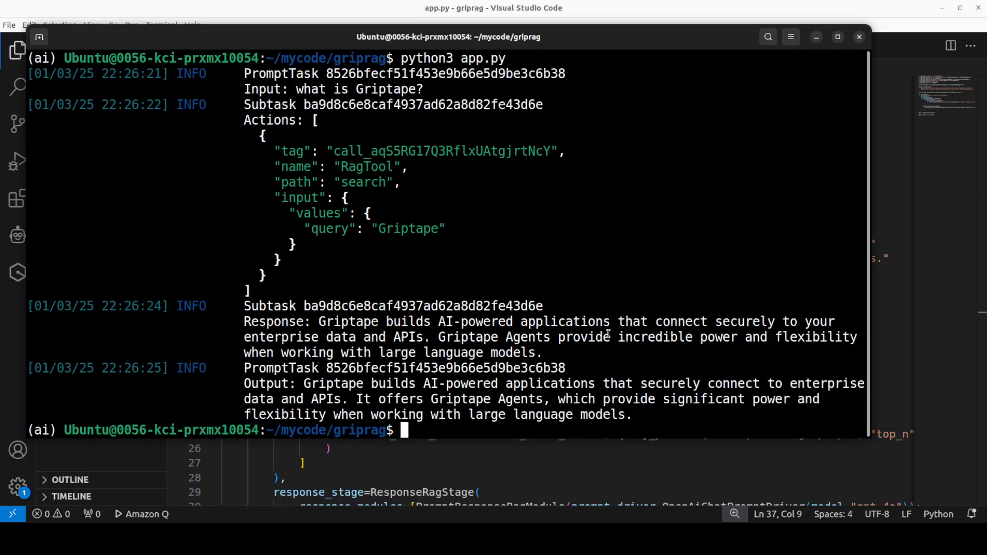
mouse_move(619, 291)
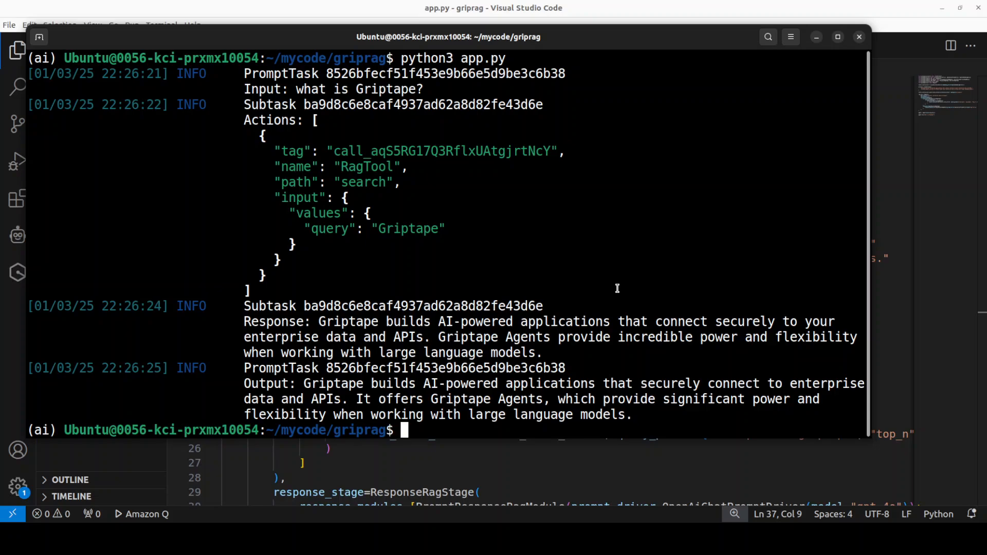
mouse_move(623, 297)
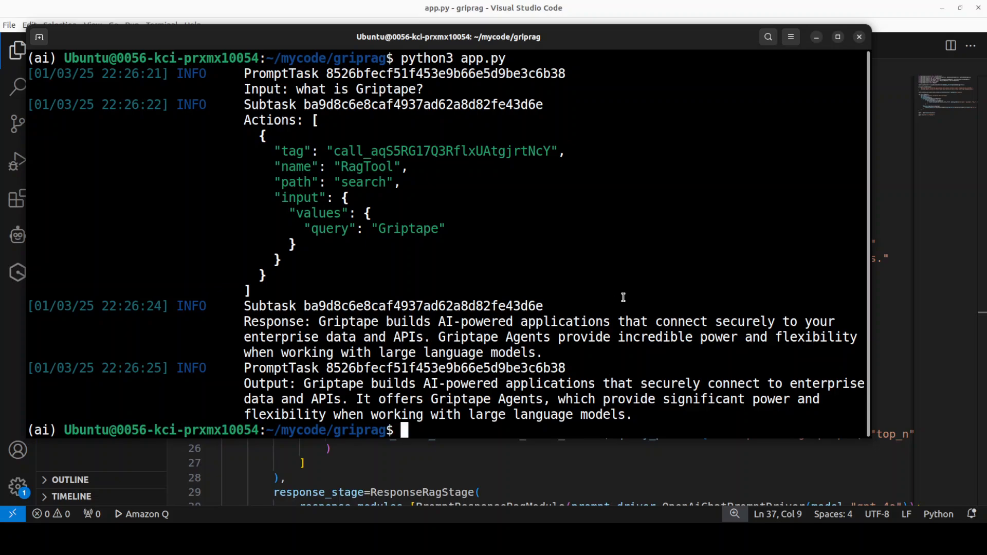
mouse_move(773, 96)
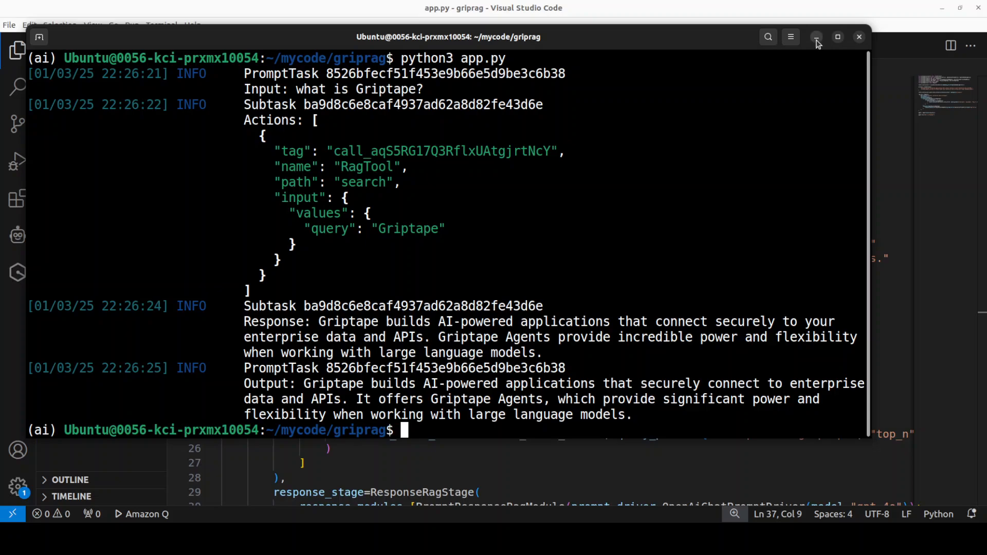
click(816, 37)
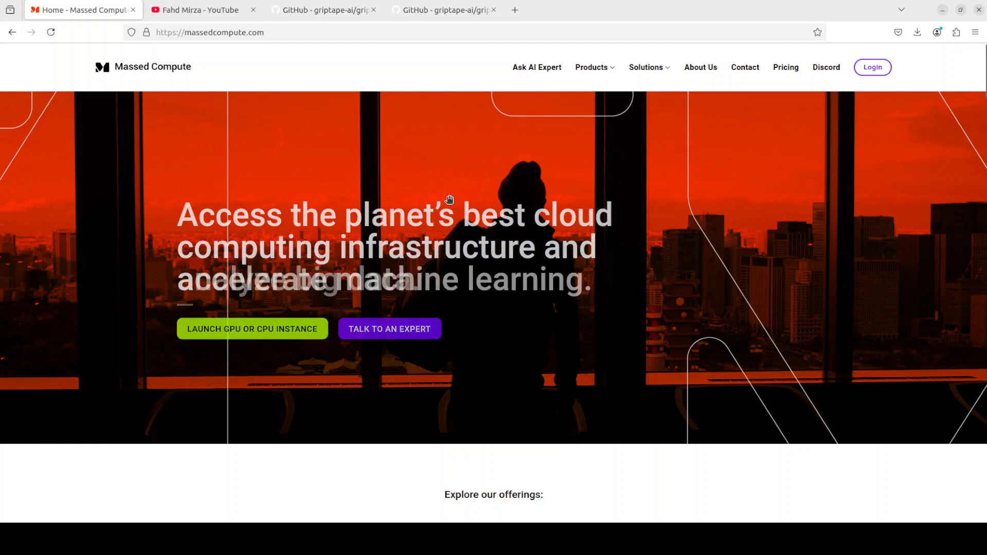
Step: Switch Firefox to the Fahd Mirza YouTube channel tab
click(196, 10)
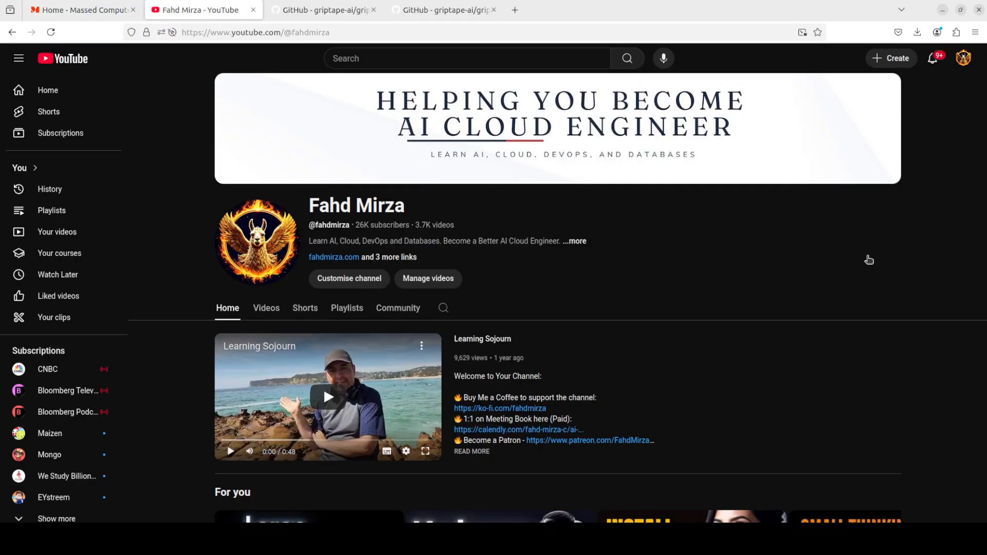
mouse_move(871, 260)
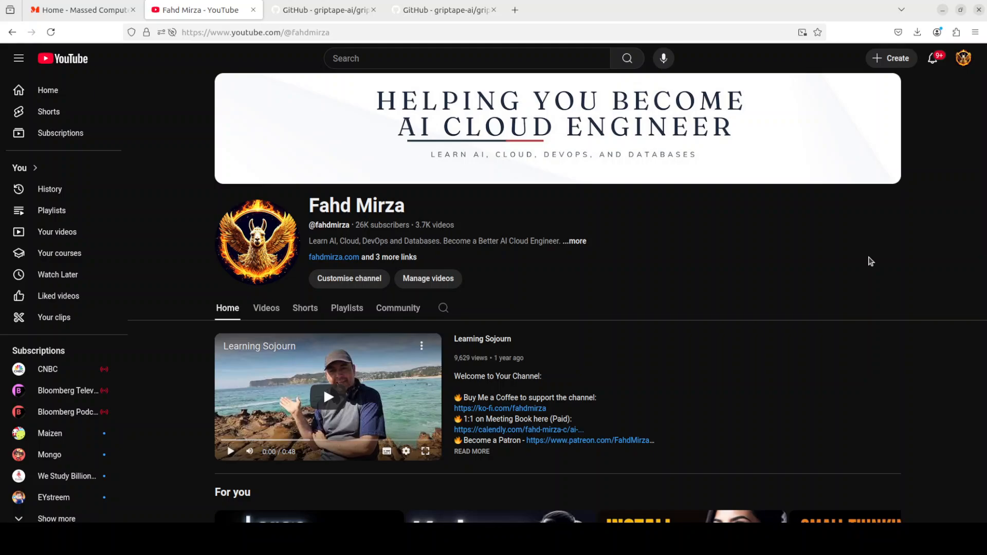
mouse_move(749, 340)
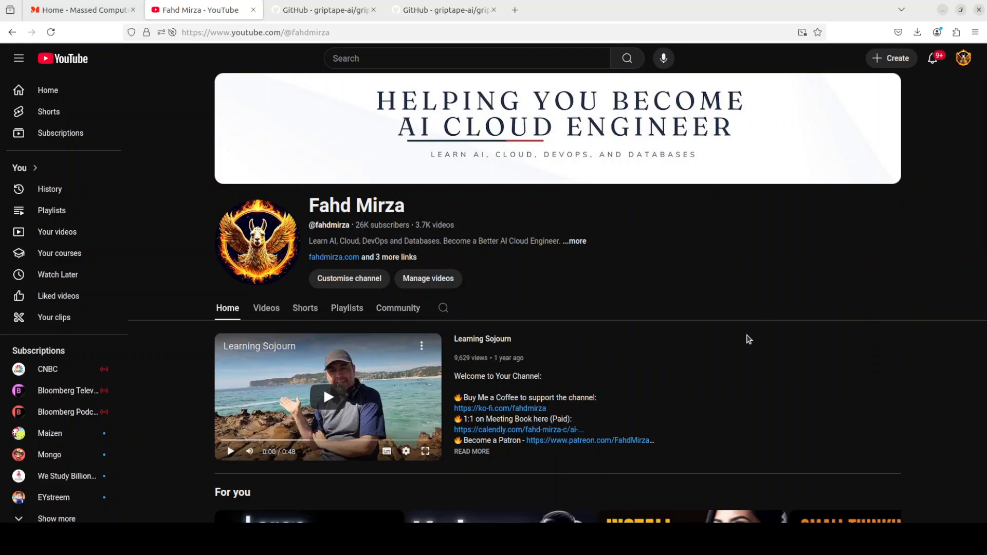